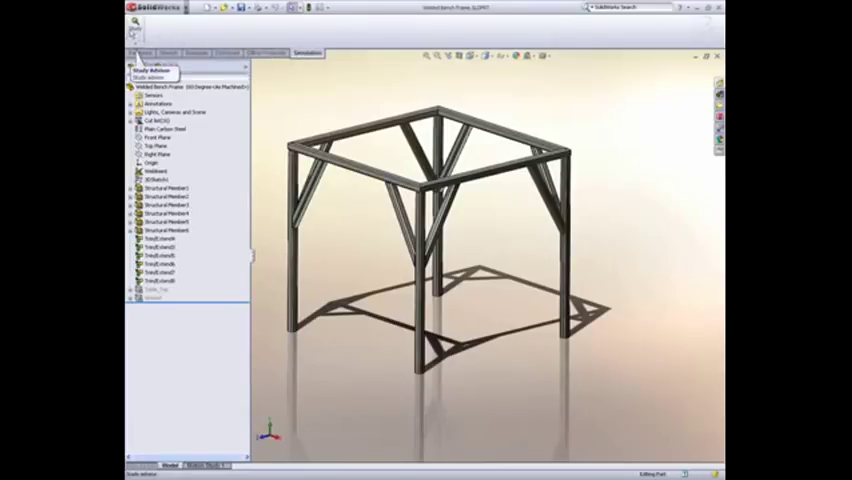
Start the Simulation Advisor from the Simulation tools for the welded frame.
left_click(136, 52)
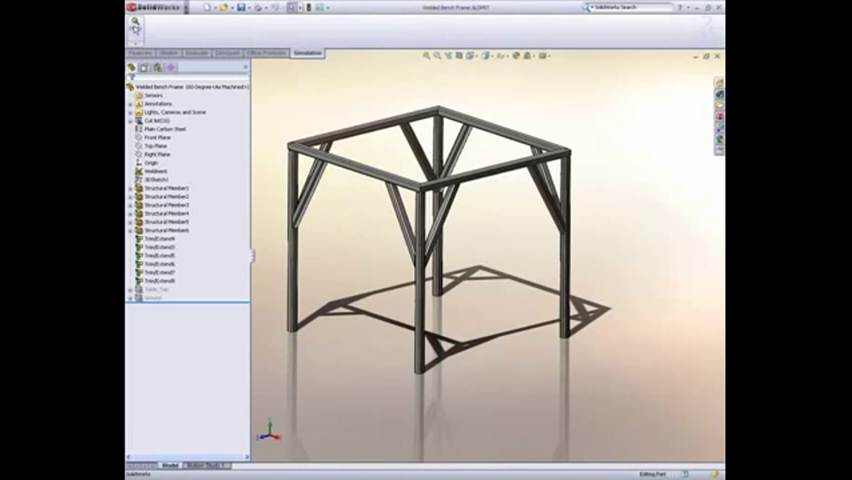
left_click(136, 56)
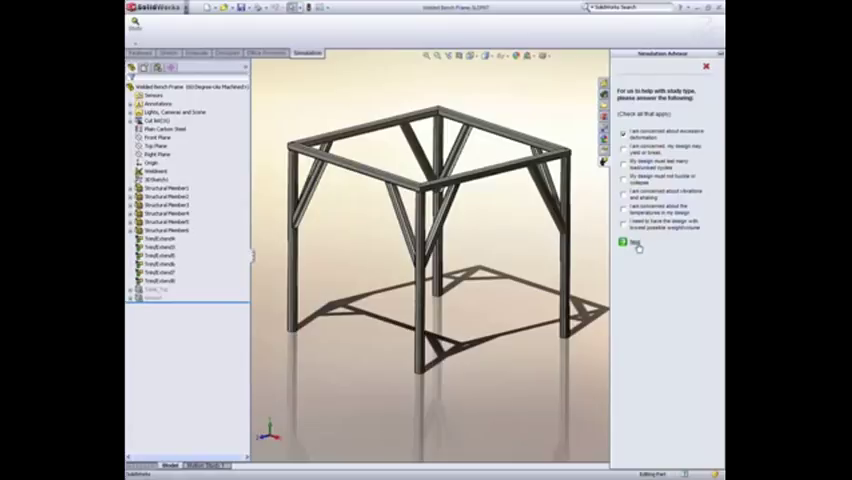
Define a Simulation Data sensor monitoring resultant displacement (URES) and confirm it.
left_click(624, 244)
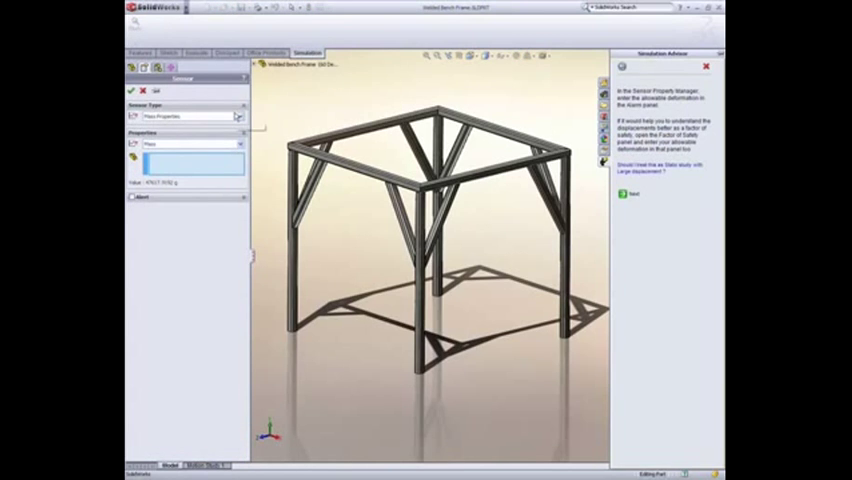
left_click(238, 116)
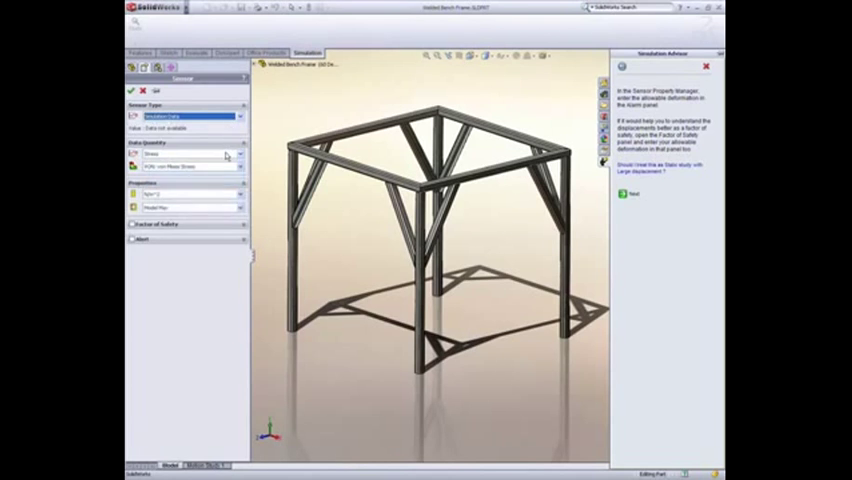
left_click(184, 154)
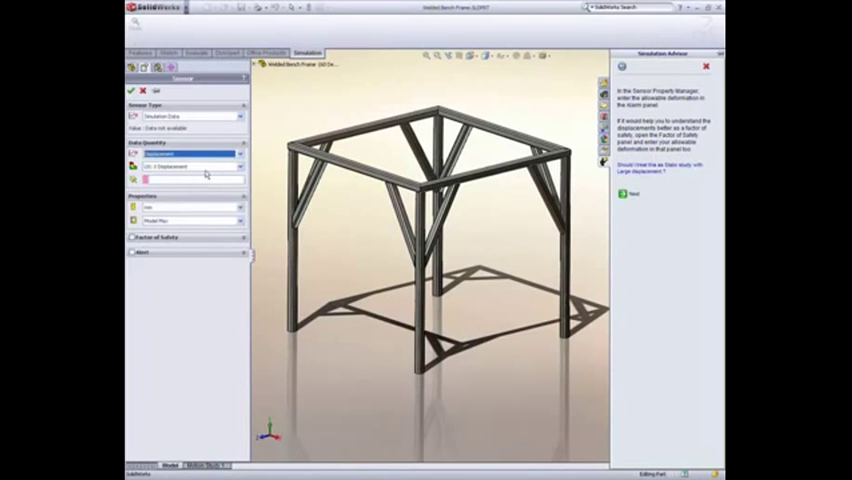
left_click(184, 166)
type("0.15")
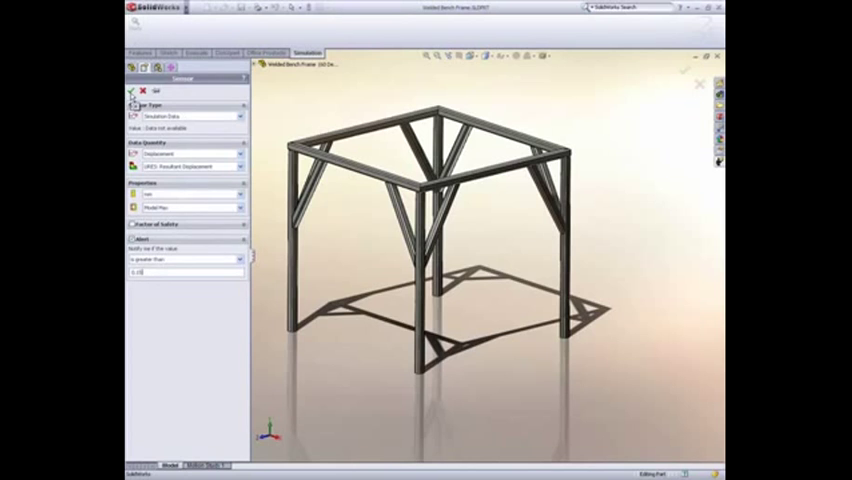
left_click(132, 92)
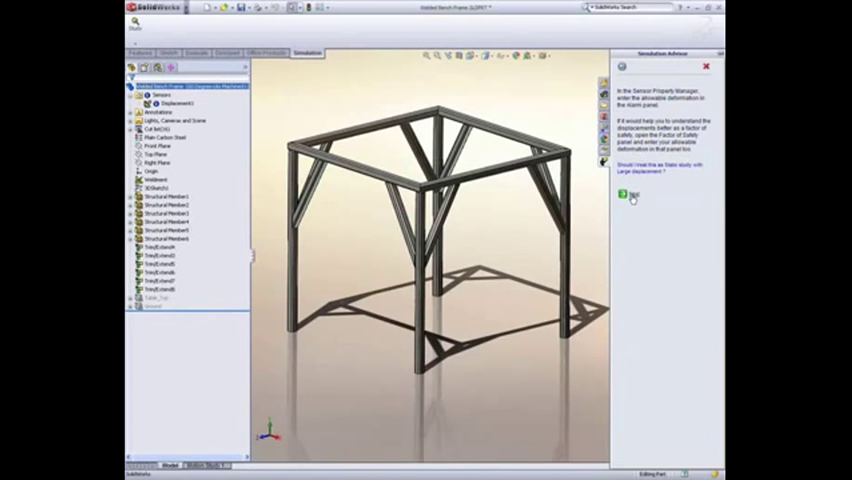
Create a new Static study, review its beam members and calculate the joint group.
left_click(624, 196)
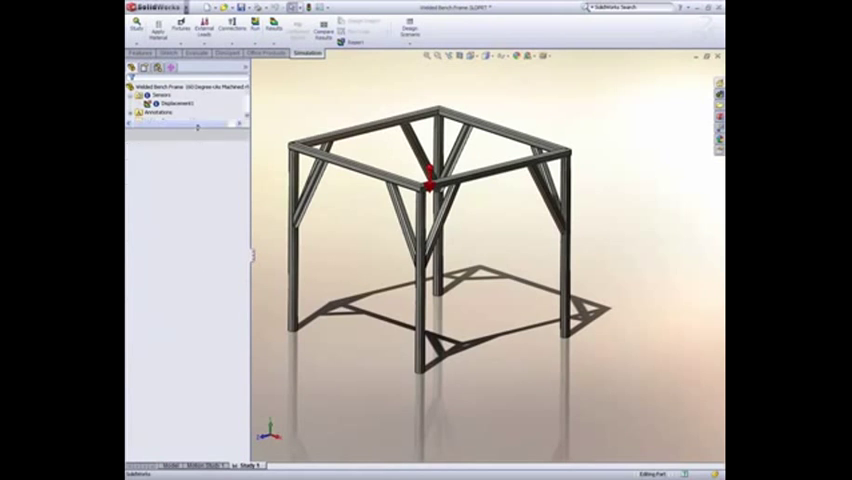
left_click(136, 154)
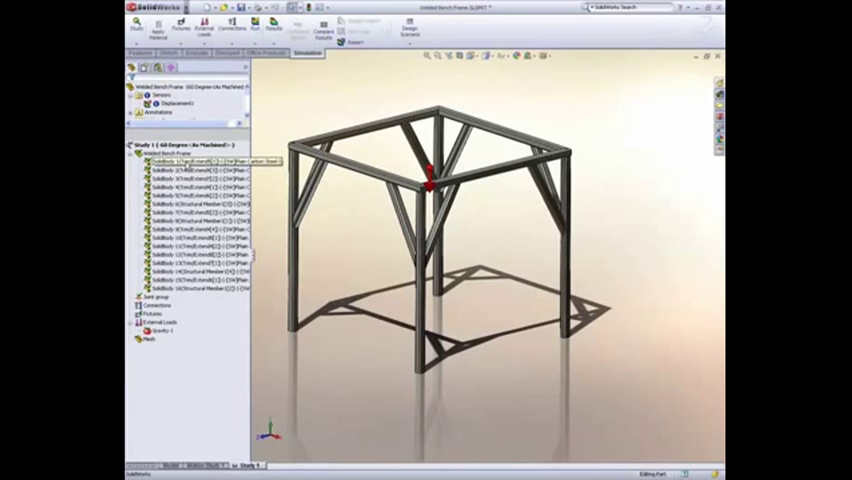
left_click(190, 176)
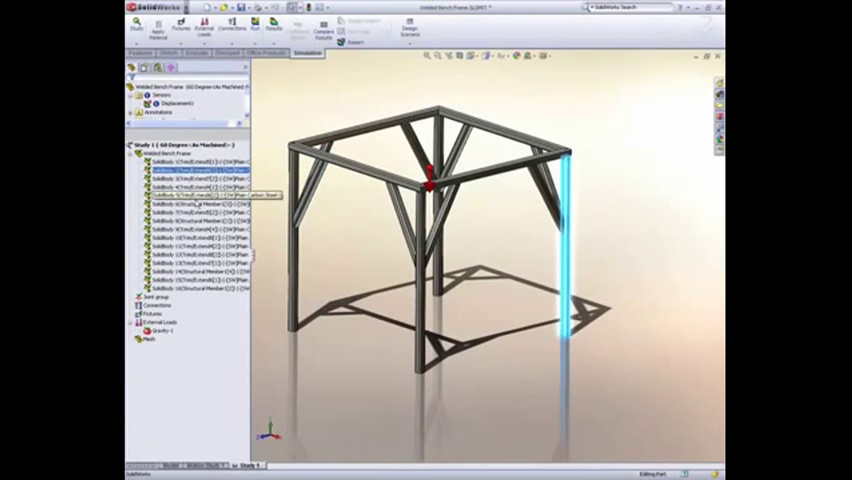
left_click(196, 160)
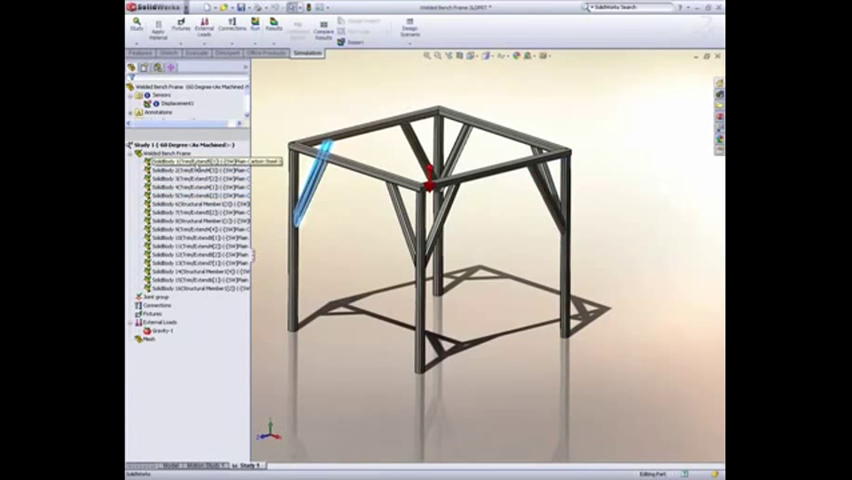
right_click(184, 162)
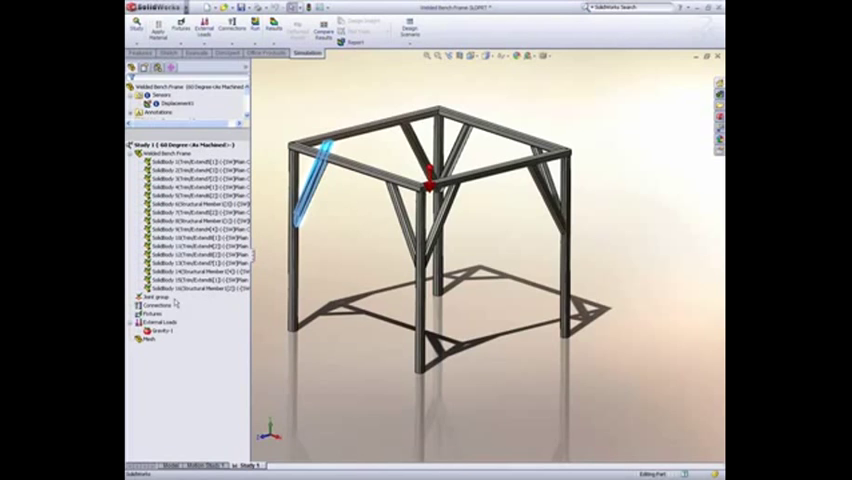
left_click(152, 296)
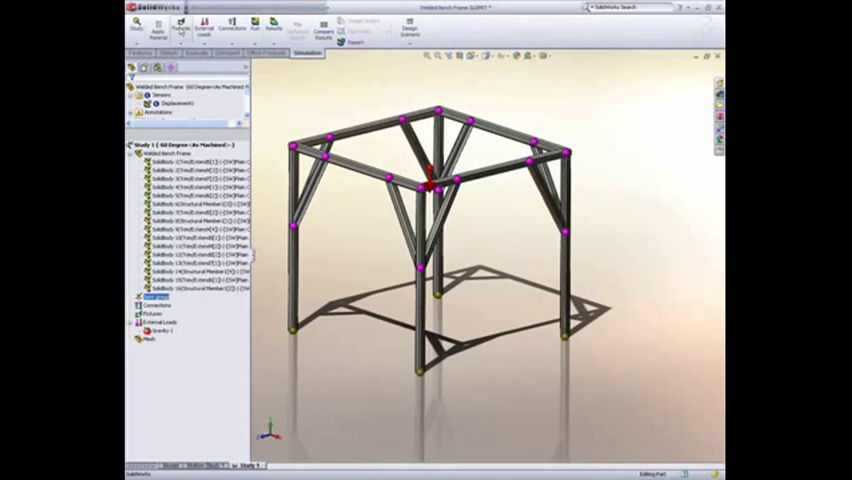
mouse_move(232, 30)
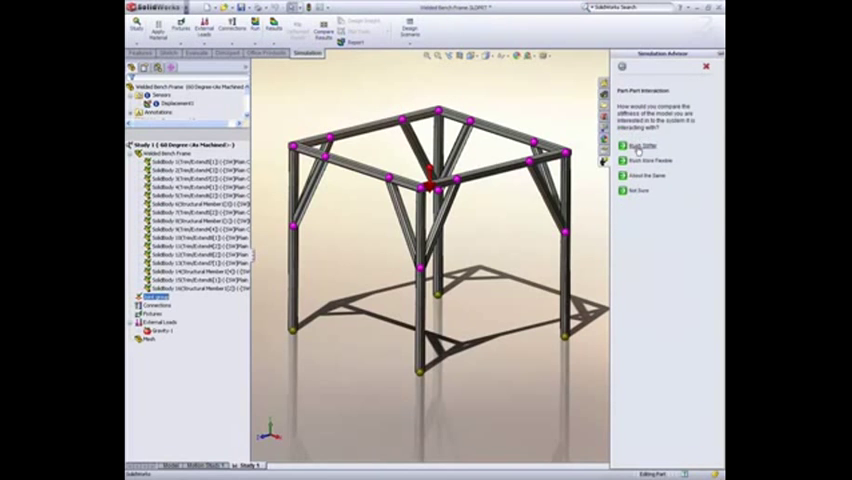
Apply a Fixed Geometry fixture to the four leg foot joints.
left_click(636, 146)
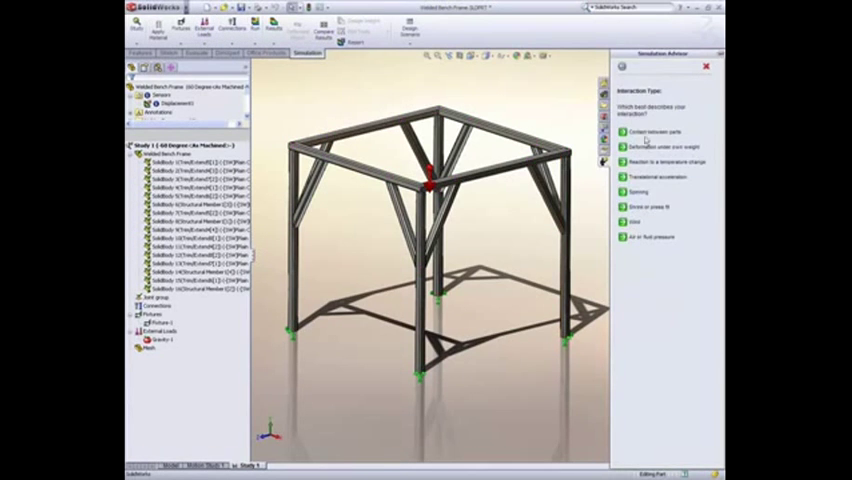
Define an external Force load on the frame through the advisor and proceed to run the study.
left_click(648, 132)
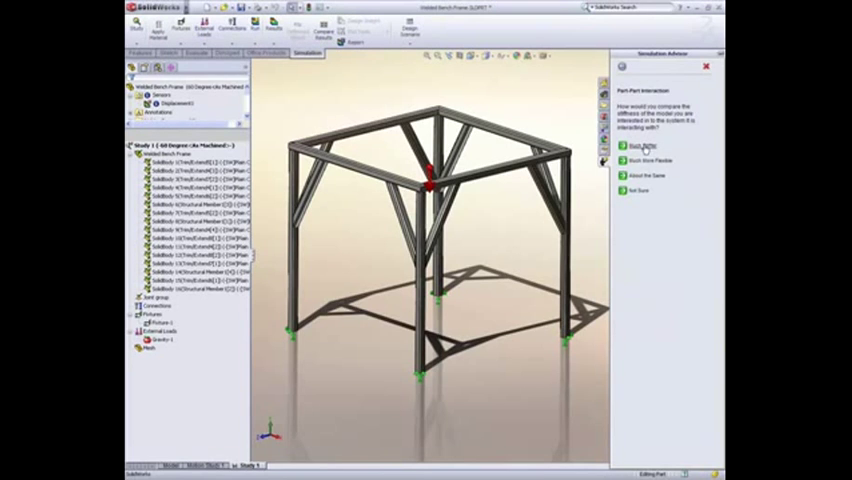
left_click(640, 146)
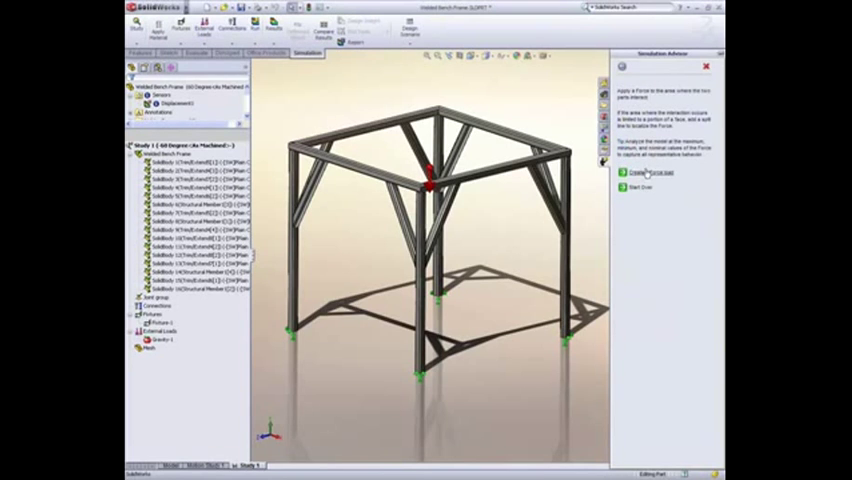
left_click(646, 172)
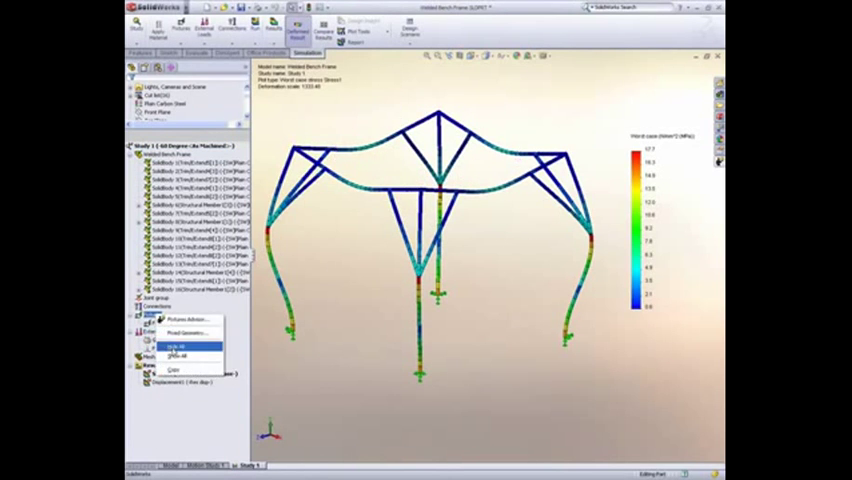
Edit the stress plot's display settings and switch the view to the Displacement1 resultant plot.
left_click(180, 352)
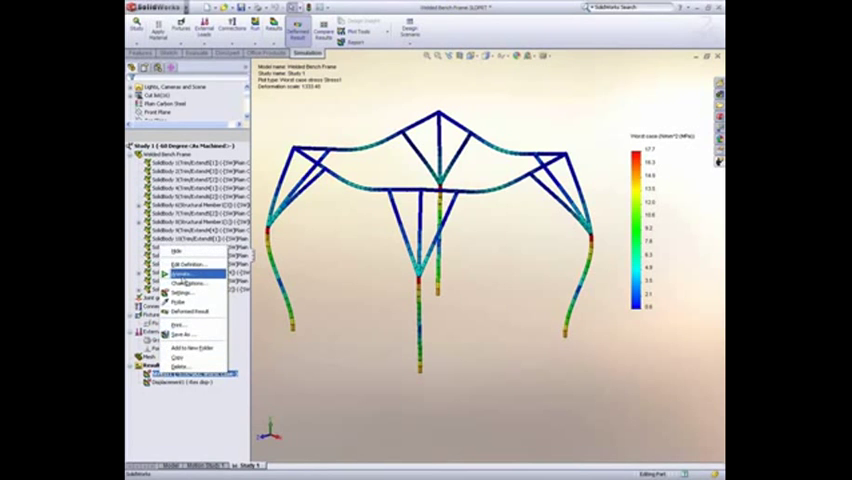
left_click(182, 274)
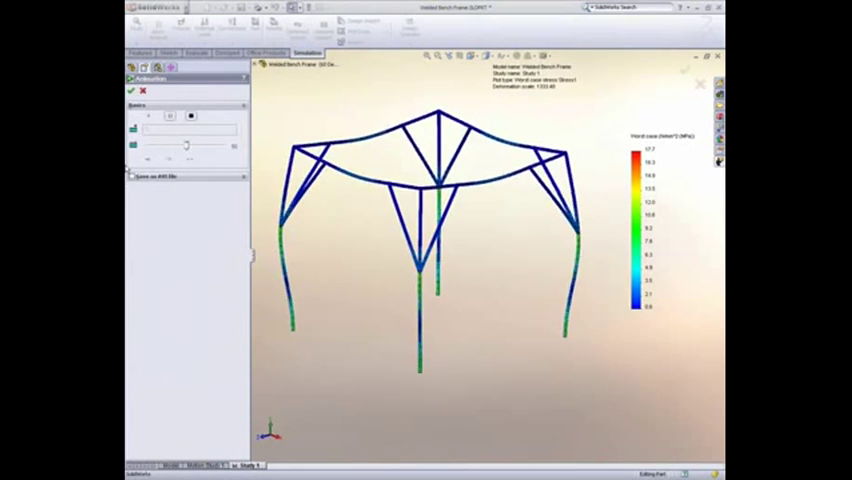
left_click(192, 116)
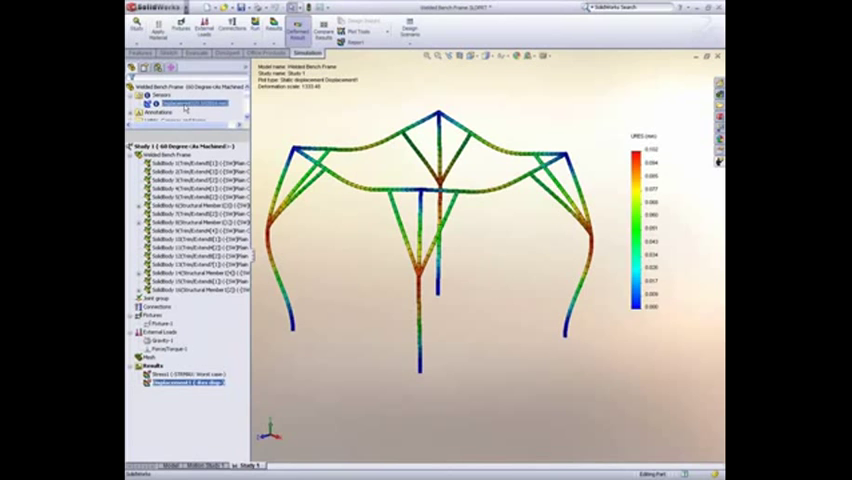
mouse_move(210, 356)
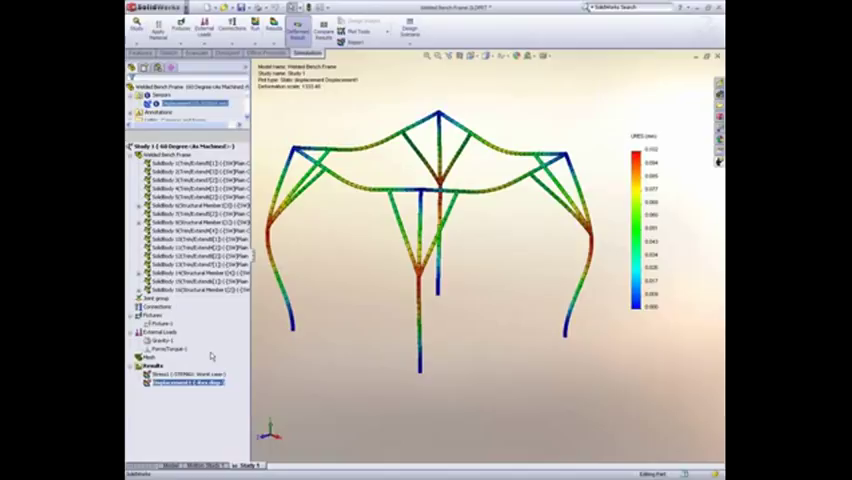